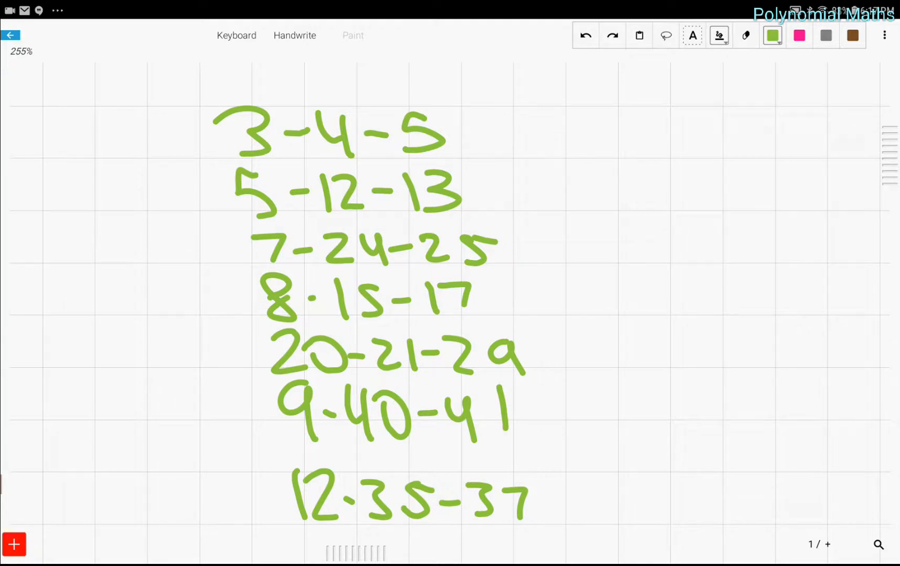
- Pan from the Pythagorean triples list to an empty area of the grid page
drag(167, 112, 565, 554)
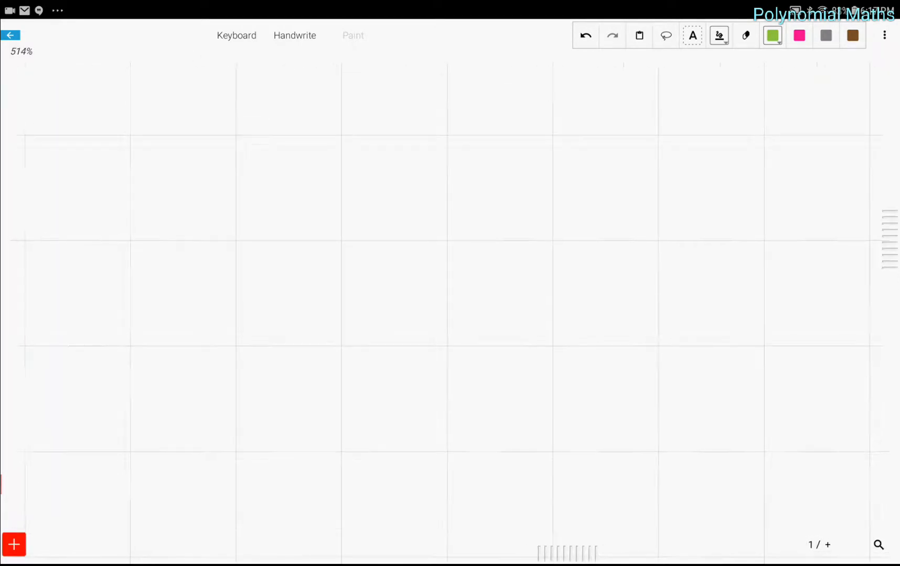
- Sketch a right triangle, snap it to a clean shaded shape, and label one leg s
drag(117, 132, 379, 453)
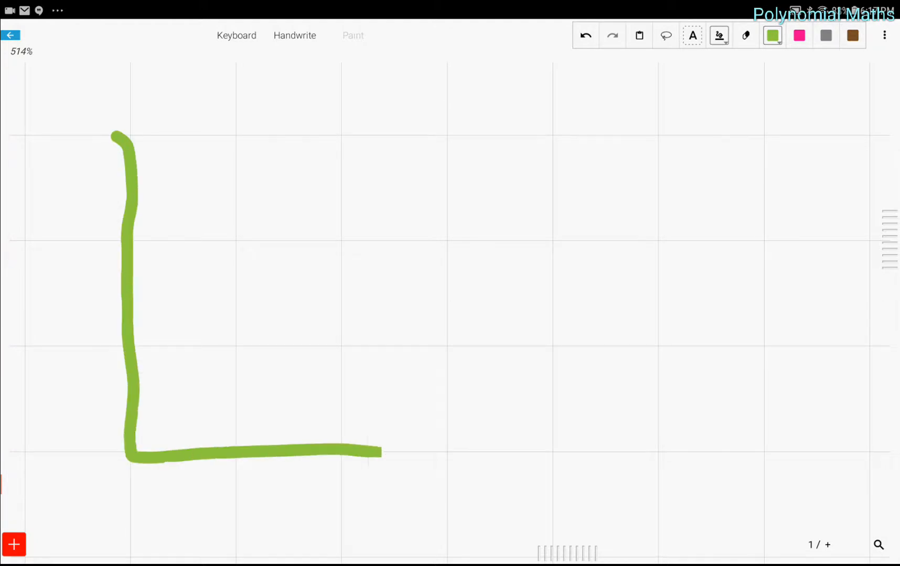
drag(138, 120, 527, 453)
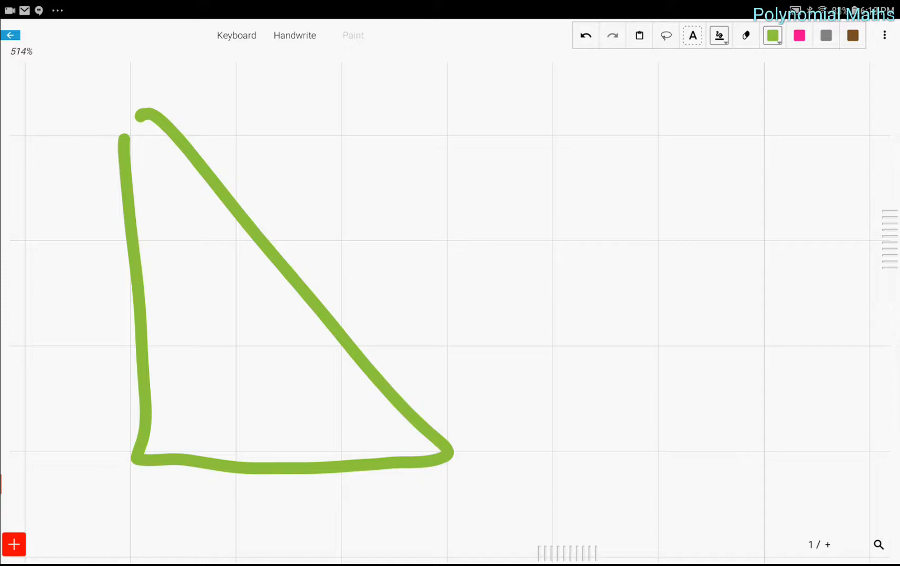
click(585, 35)
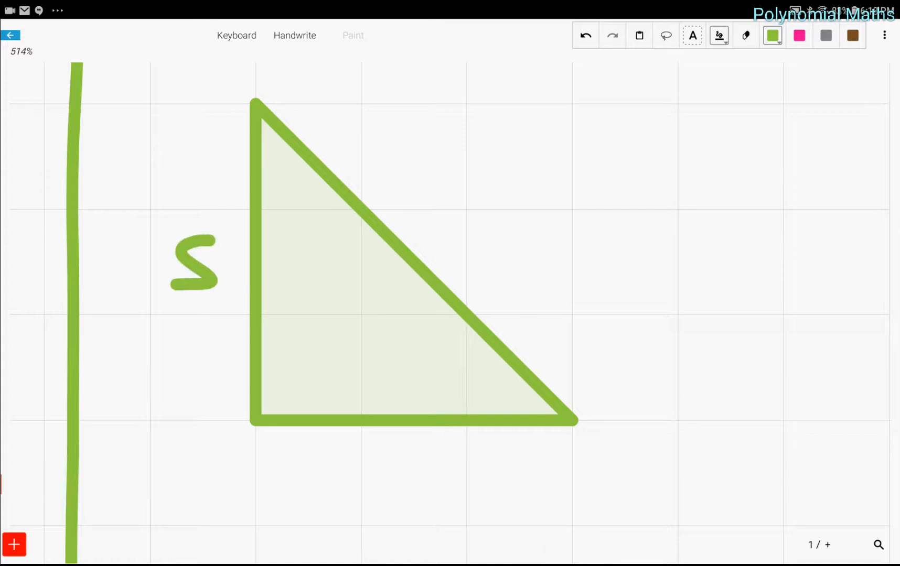
drag(396, 452, 447, 505)
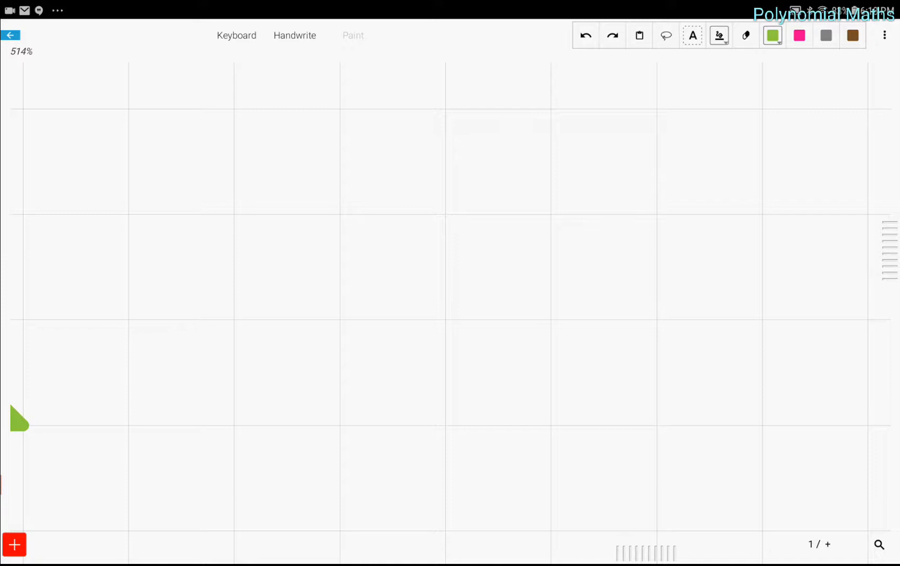
- Draw a tall right triangle and mark its right angle, a 60° angle and base s
drag(338, 95, 351, 287)
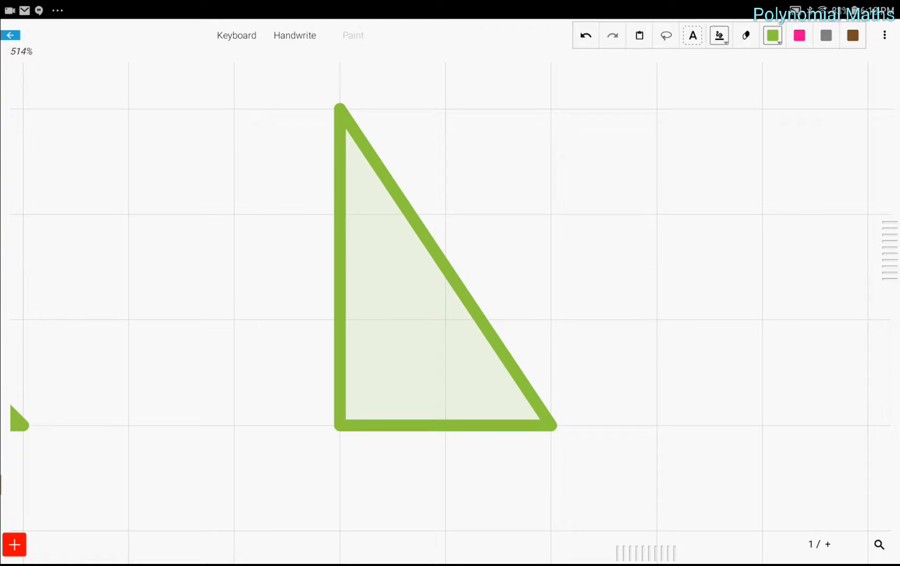
drag(408, 459, 445, 494)
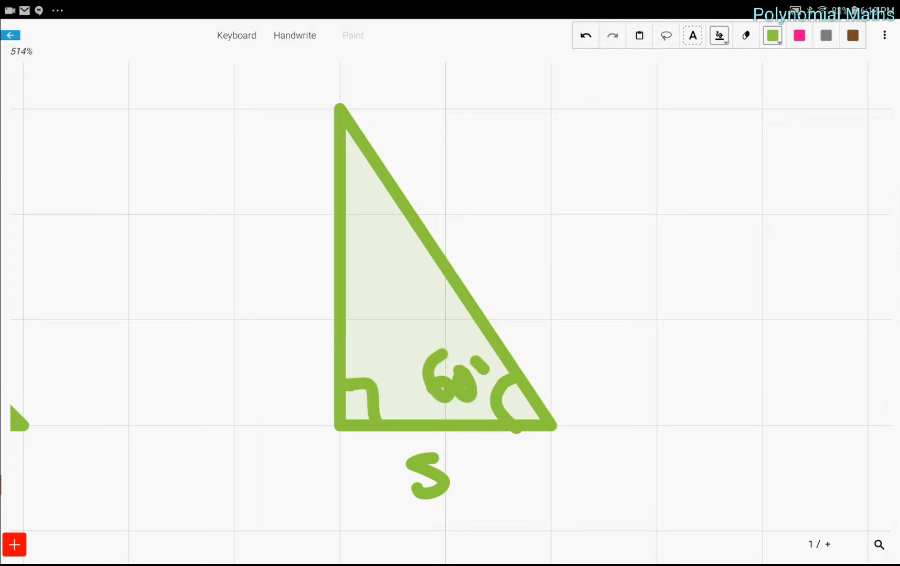
drag(355, 166, 364, 218)
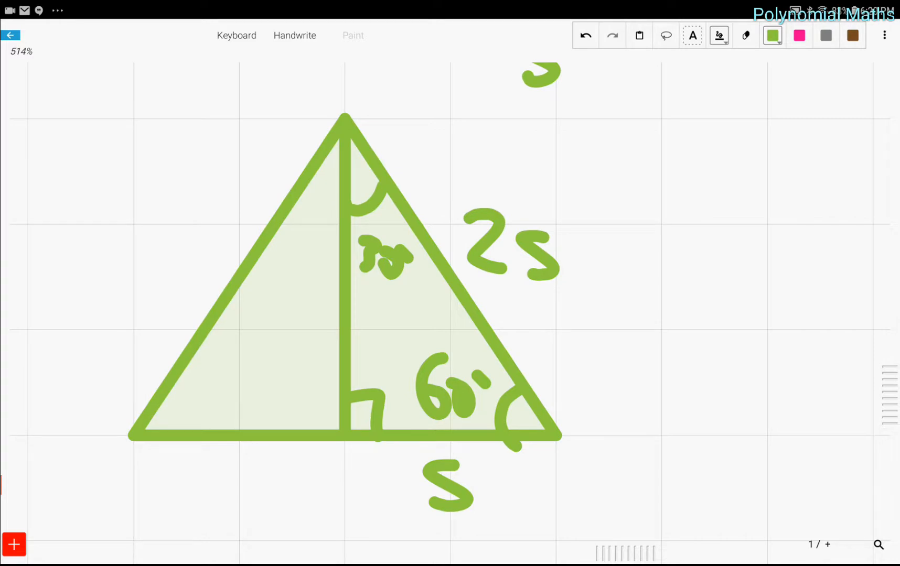
- Label the 45-45-90 hypotenuse s√2 and the 30-60-90 long leg s√3
click(248, 320)
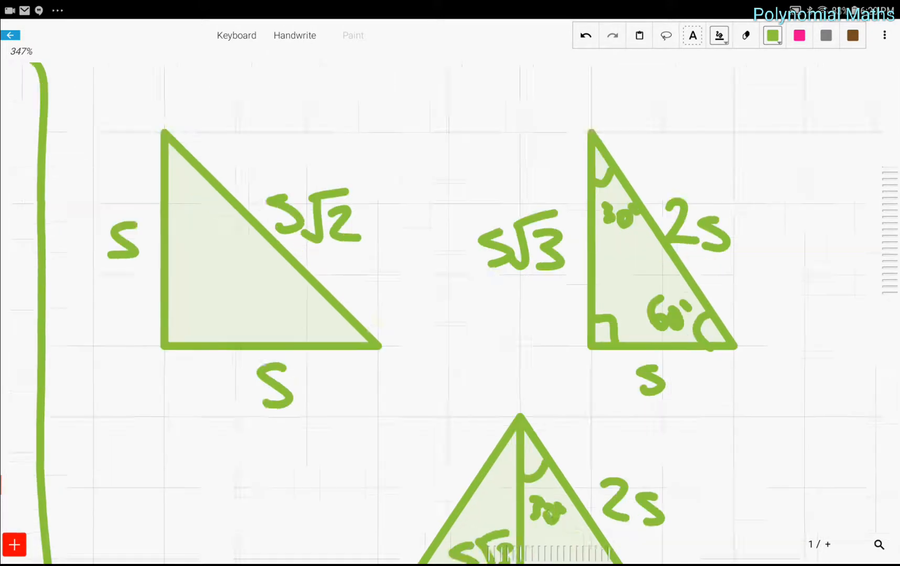
- Scroll down to the empty space below the boxed list of Pythagorean triples
scroll(down, 3)
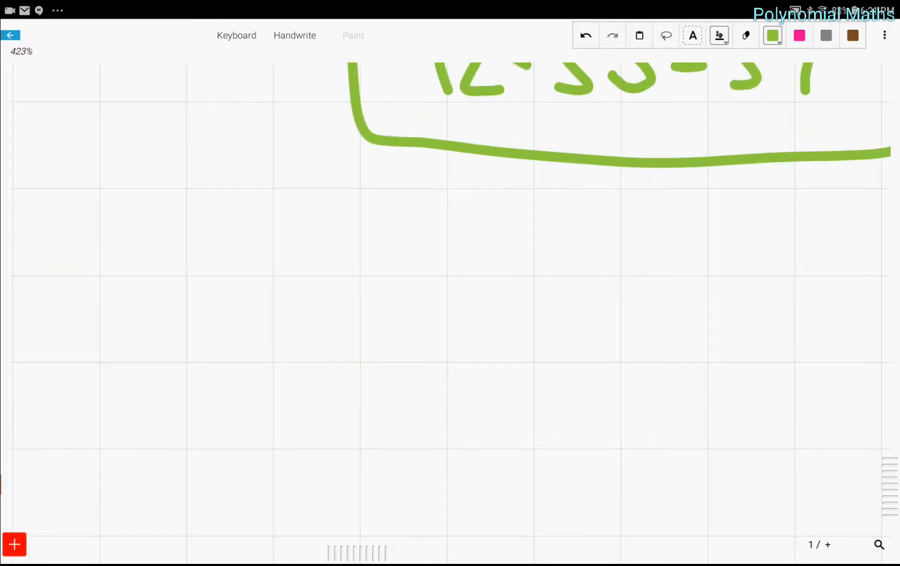
- Draw an octagon below the triples list and sketch diagonals from its left and top vertices
drag(99, 361, 186, 271)
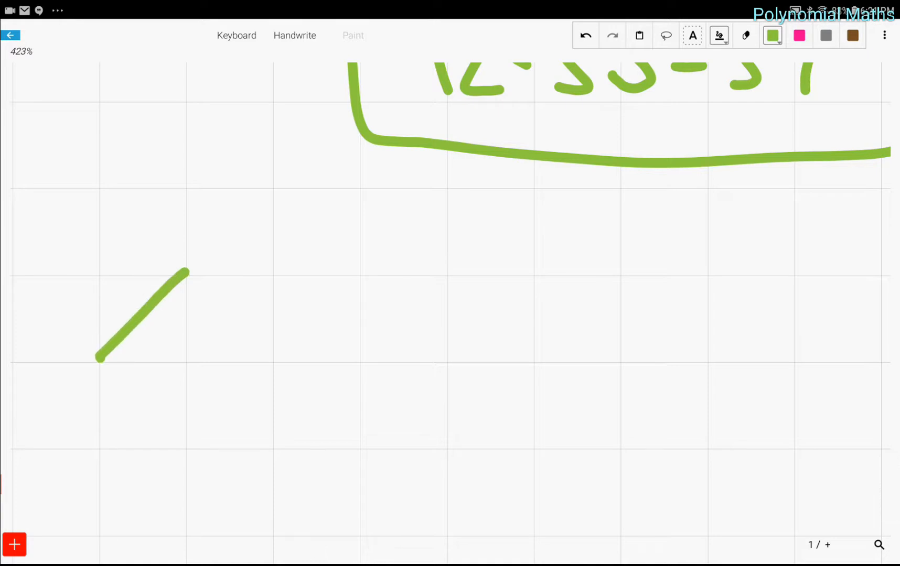
drag(101, 359, 276, 539)
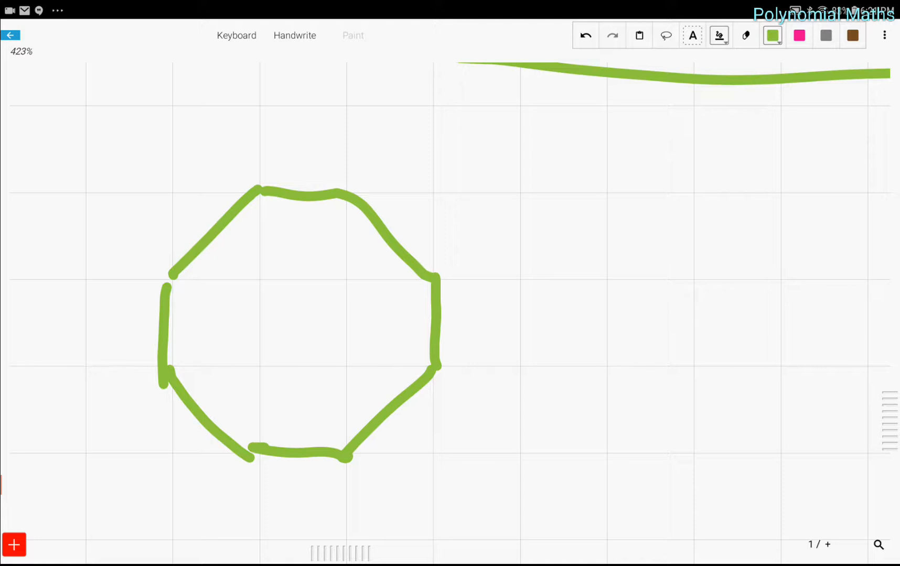
drag(241, 425, 190, 292)
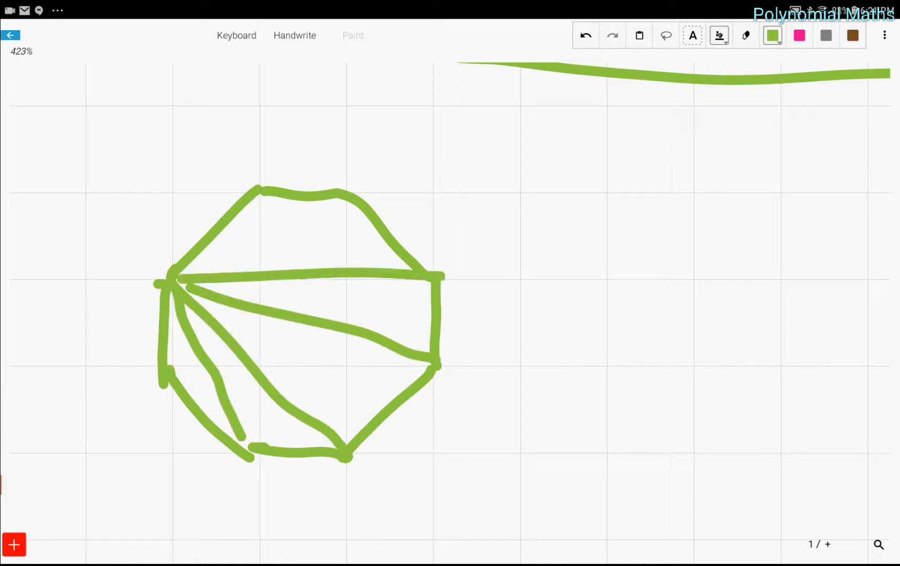
drag(178, 281, 350, 200)
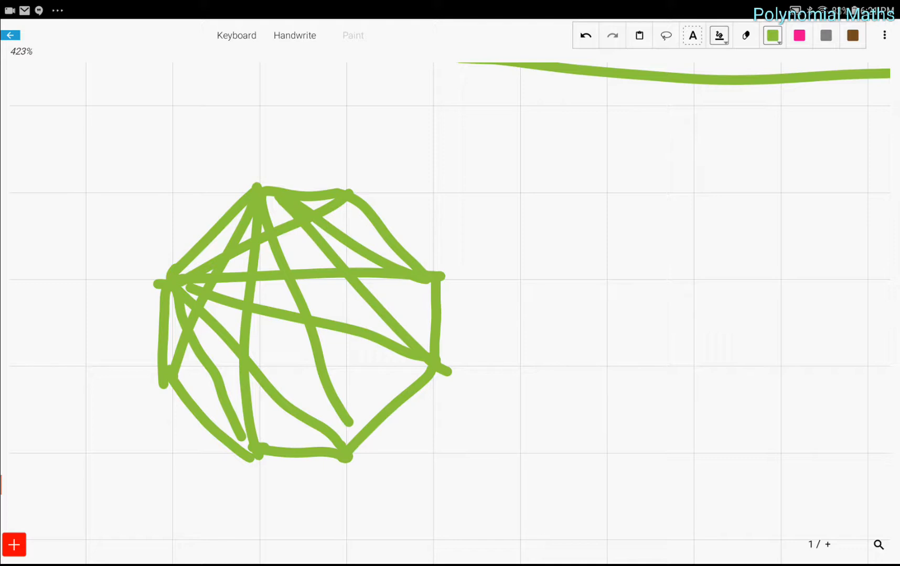
- Switch to the eraser and undo the drawn diagonals back to a single stroke
click(746, 35)
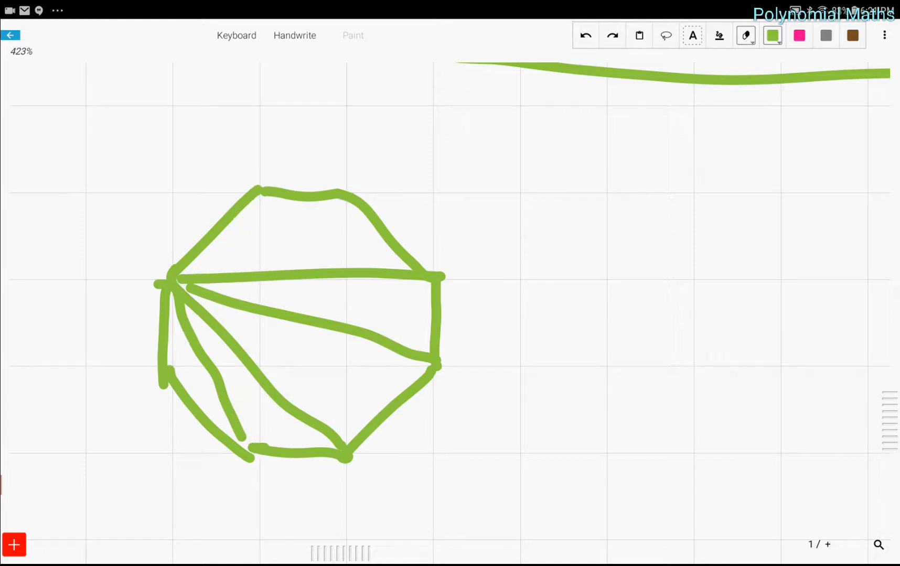
click(585, 35)
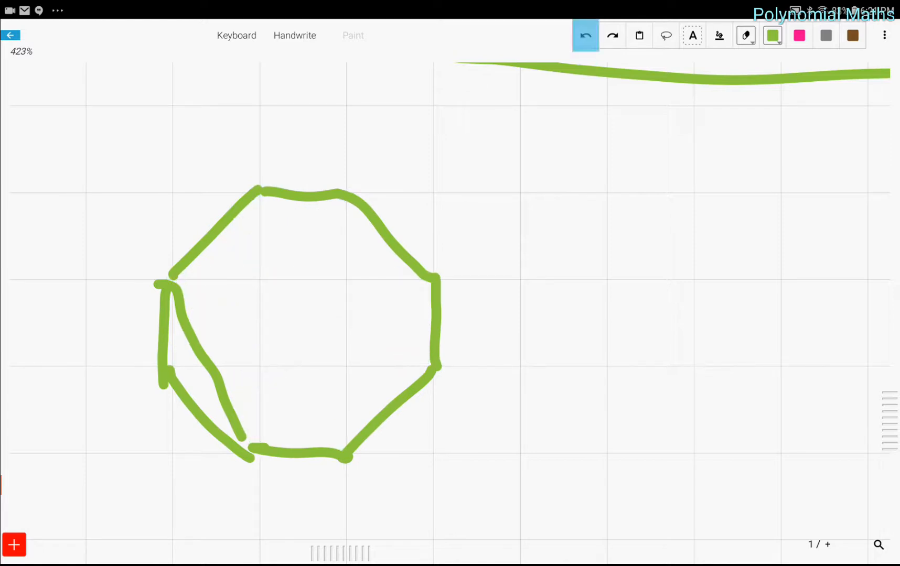
- Undo the last diagonal, write s(s−3)/2 beside the octagon and number its vertices 1 to 8
click(585, 35)
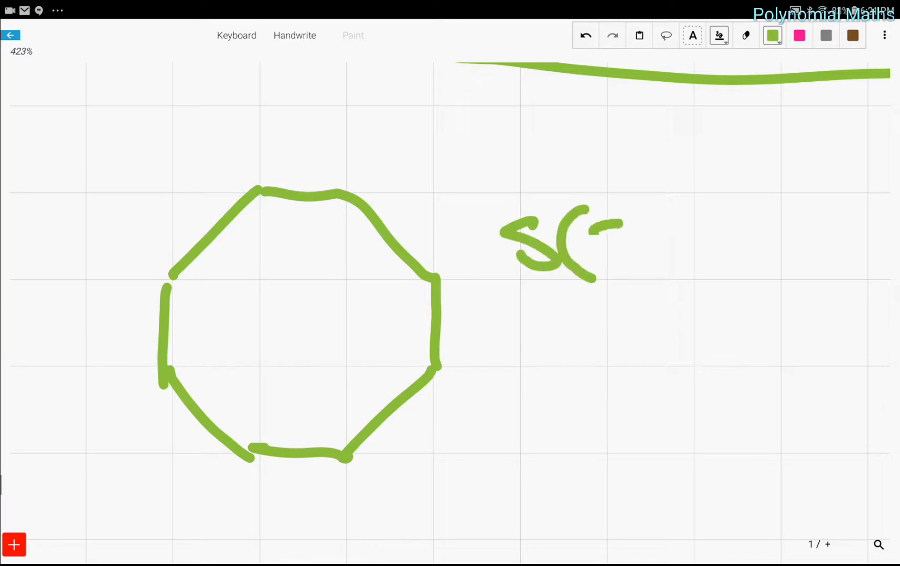
drag(597, 241, 757, 241)
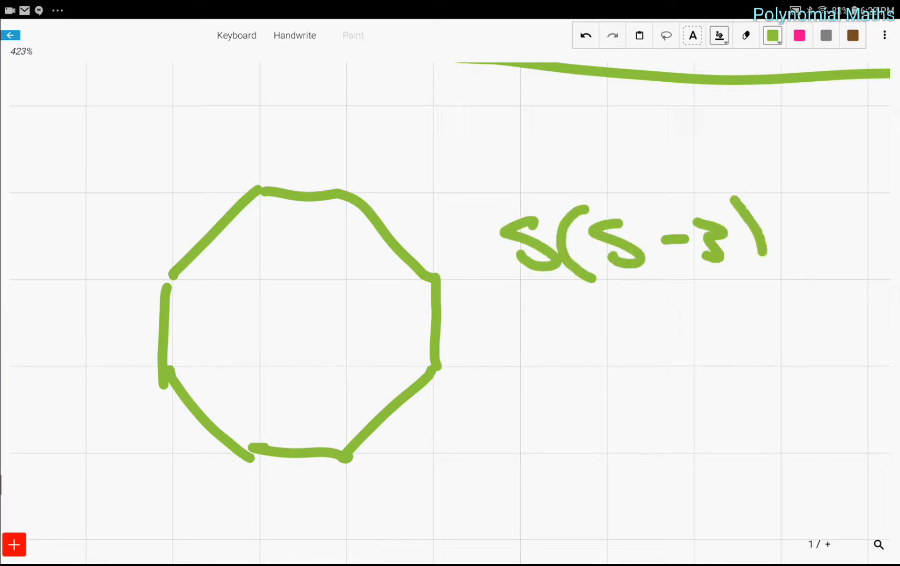
drag(522, 297, 810, 297)
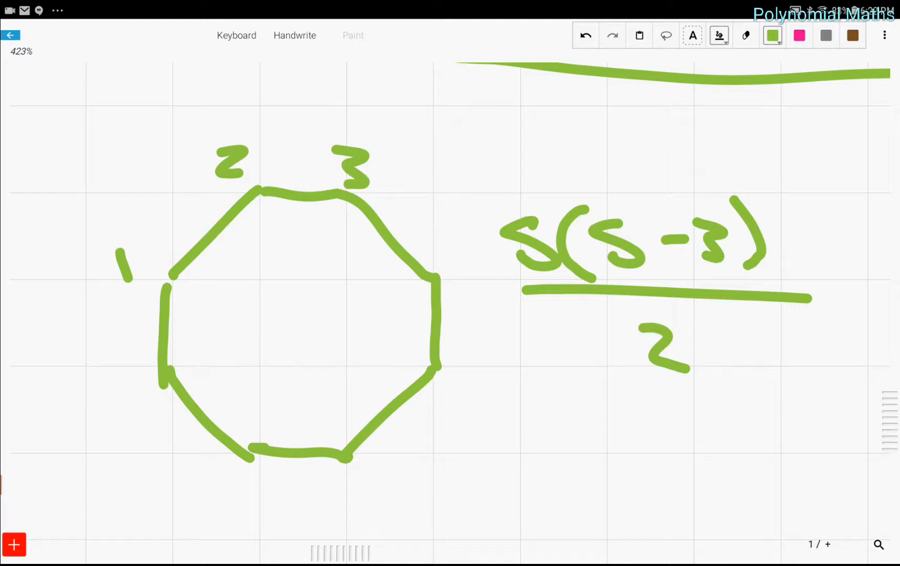
drag(453, 253, 488, 385)
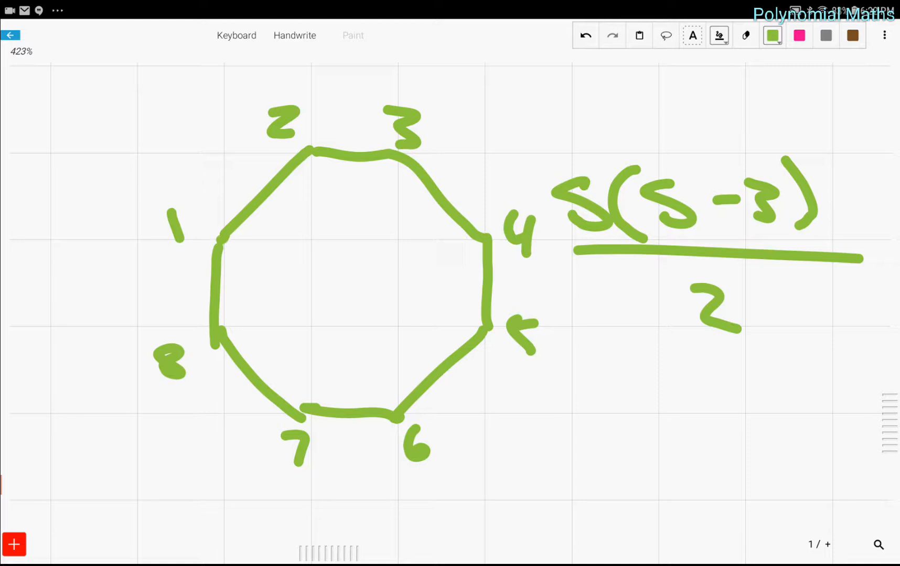
- Draw the diagonals from vertex 1 to vertices 4 through 7 of the octagon
drag(223, 234, 482, 234)
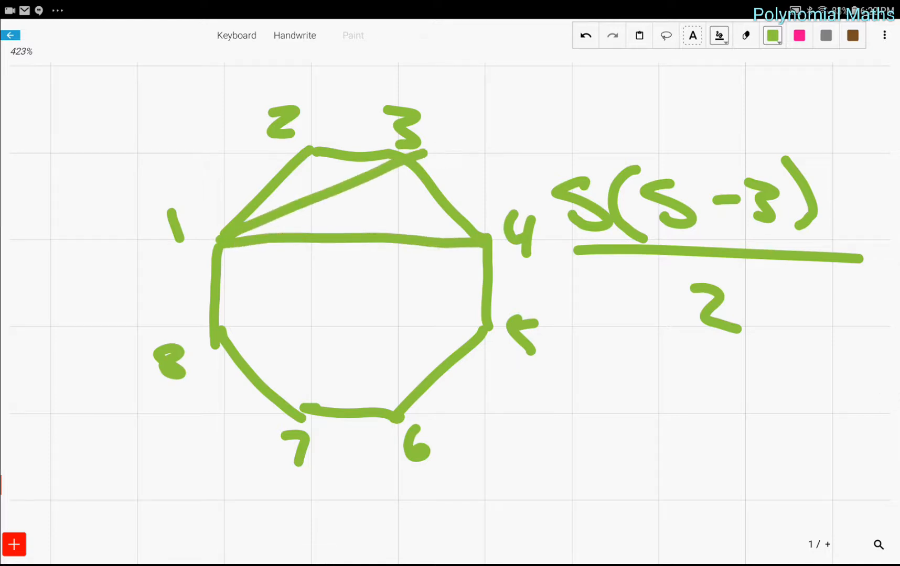
drag(229, 241, 471, 330)
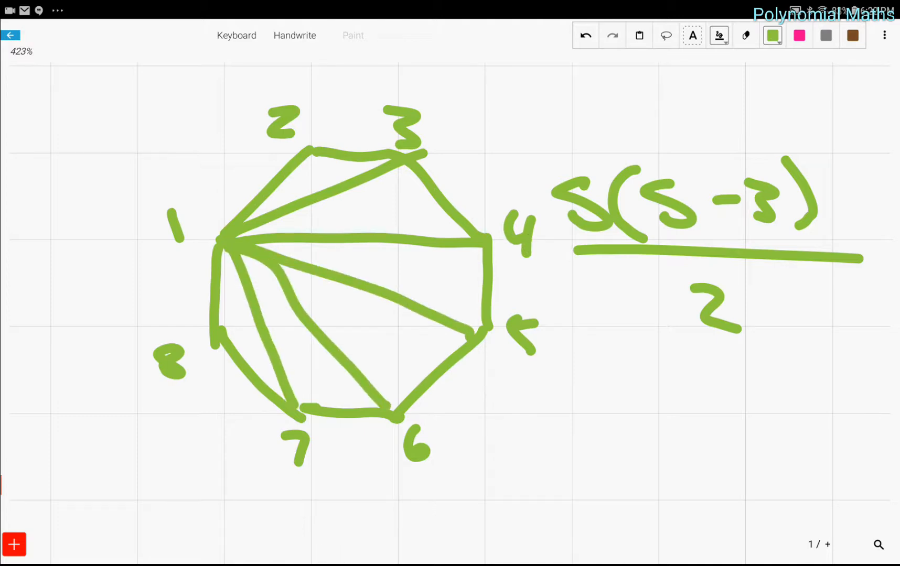
scroll(down, 3)
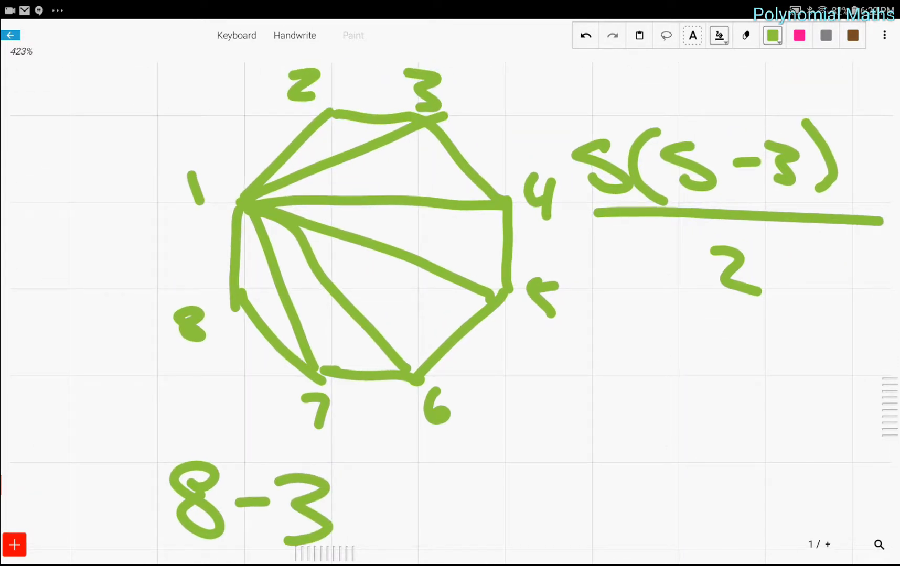
scroll(down, 3)
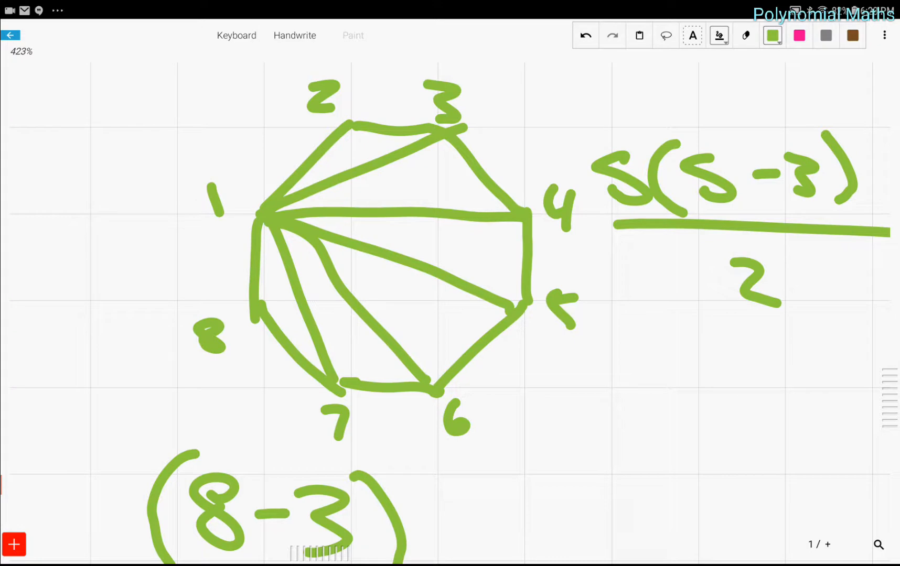
- Draw diagonals from vertex 2 and write (8−3)+(8−3 below the octagon
drag(335, 120, 264, 297)
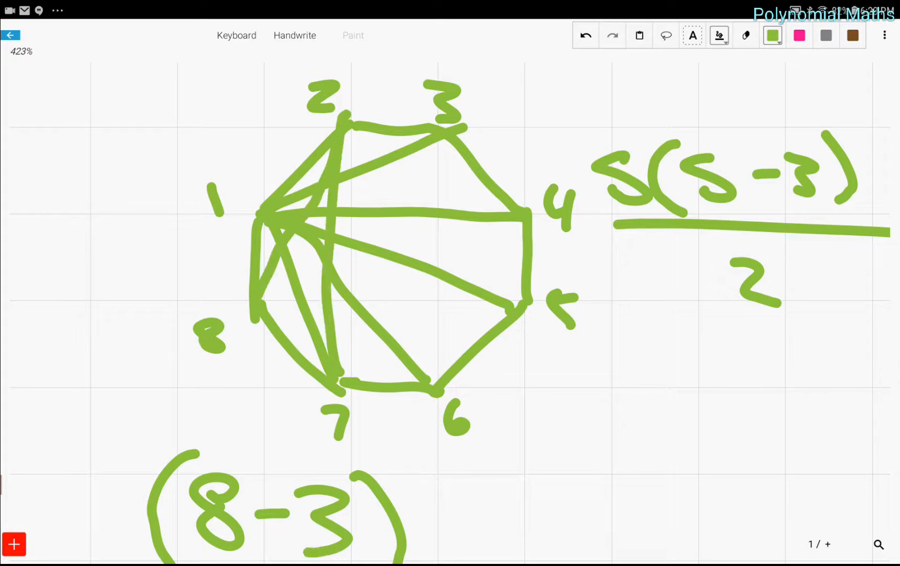
drag(343, 120, 516, 276)
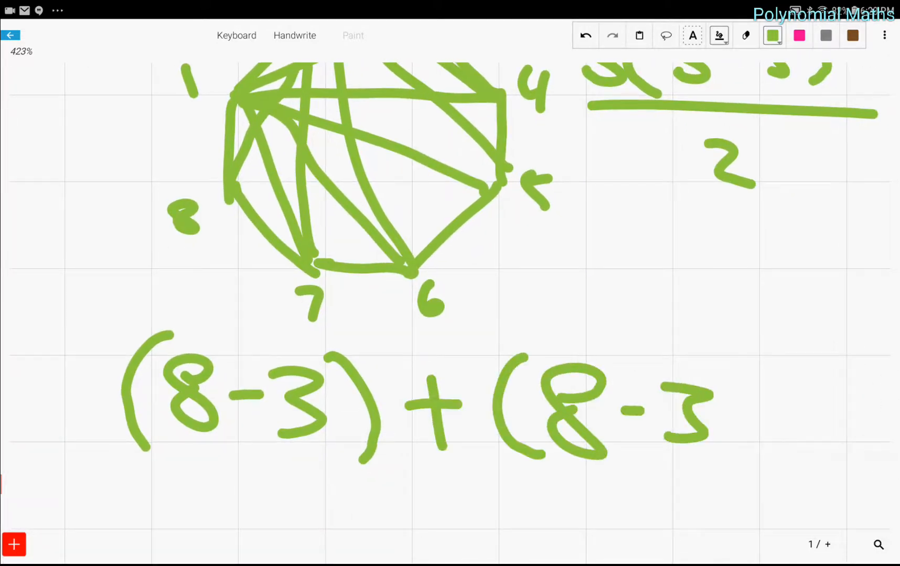
- Clear the diagonals and the (8−3)+(8−3 count, leaving the plain numbered octagon
scroll(down, 3)
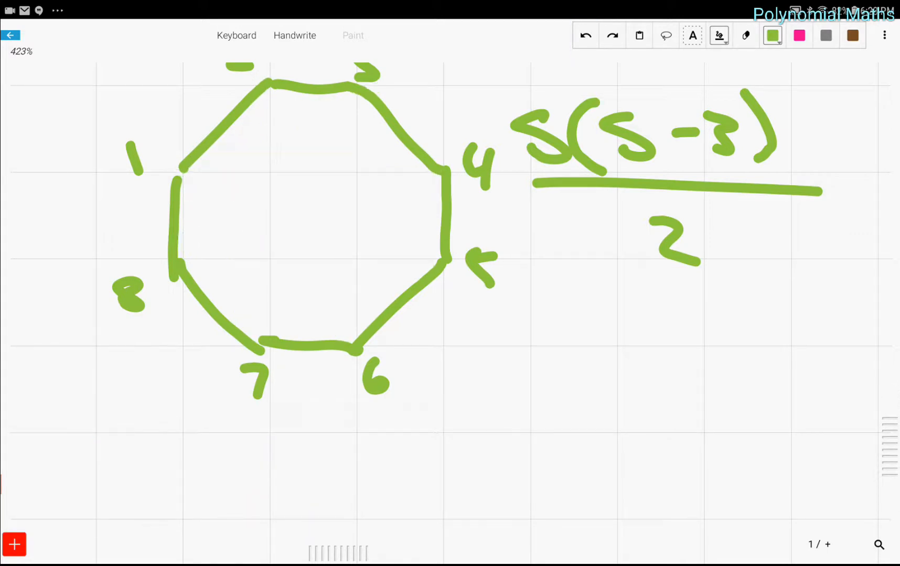
- Write S(S−3) beneath the octagon, matching the formula's numerator
scroll(down, 3)
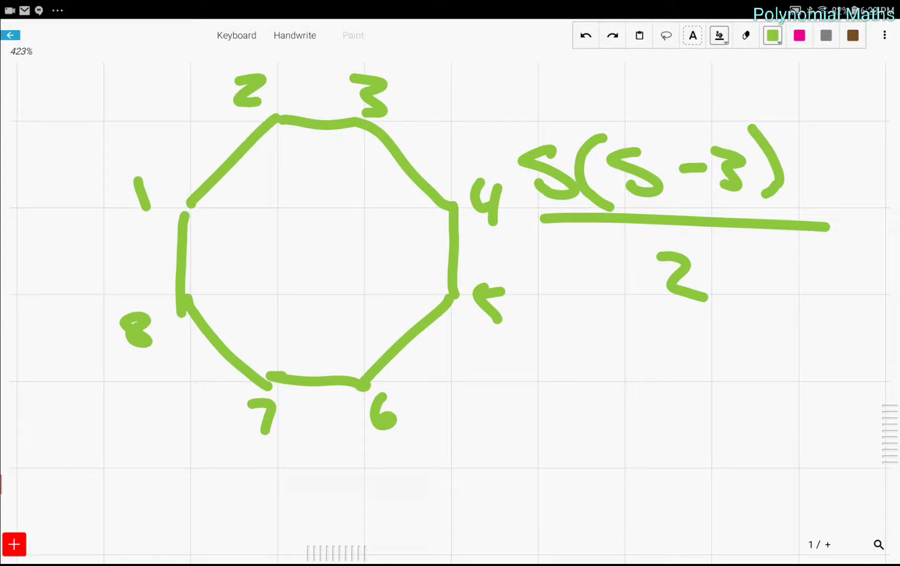
drag(487, 436, 585, 433)
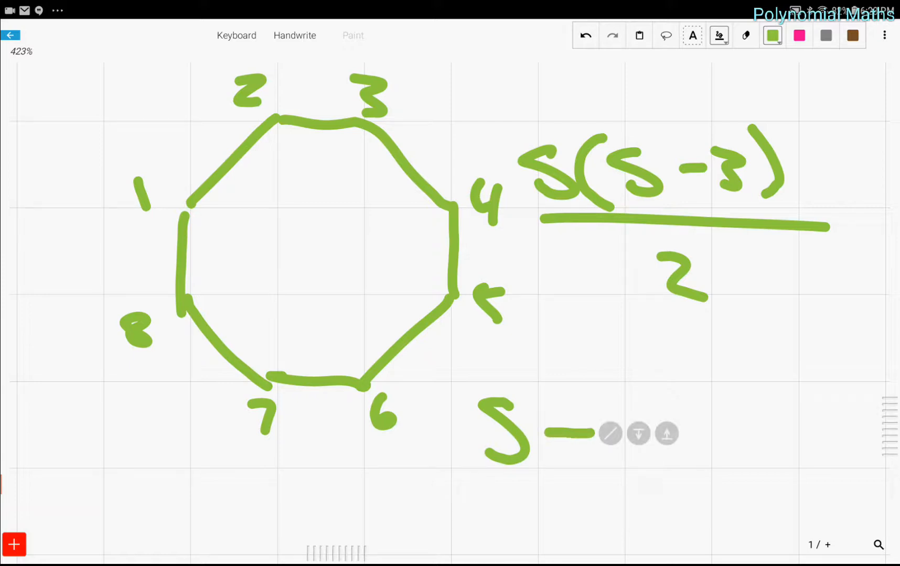
text(-3))
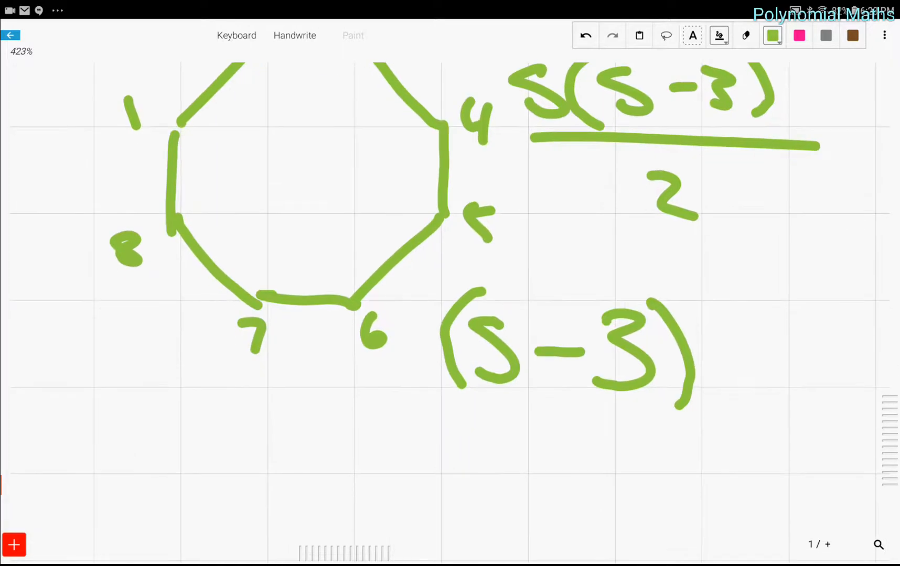
scroll(down, 3)
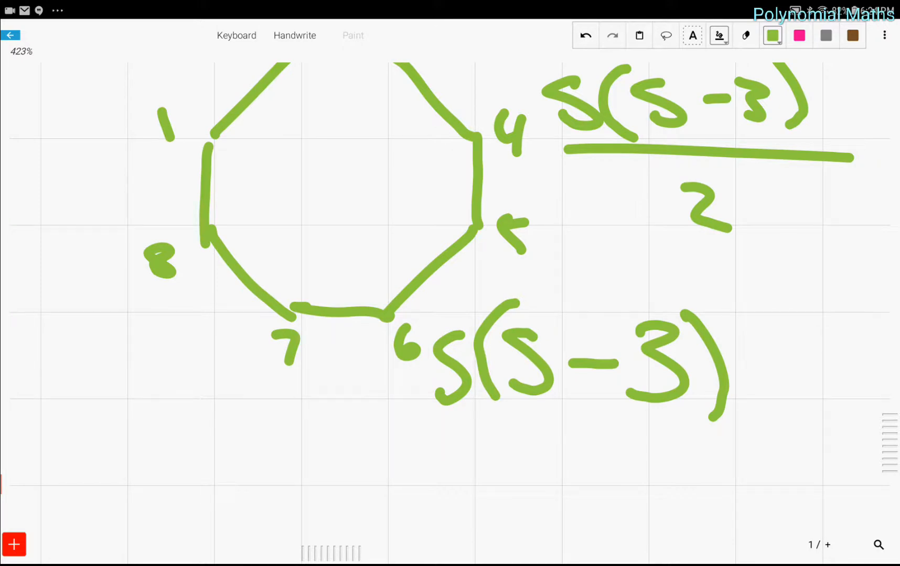
- Sketch a diagonal from vertex 1 to vertex 3, then zoom out to show the triples list and octagon
scroll(down, 3)
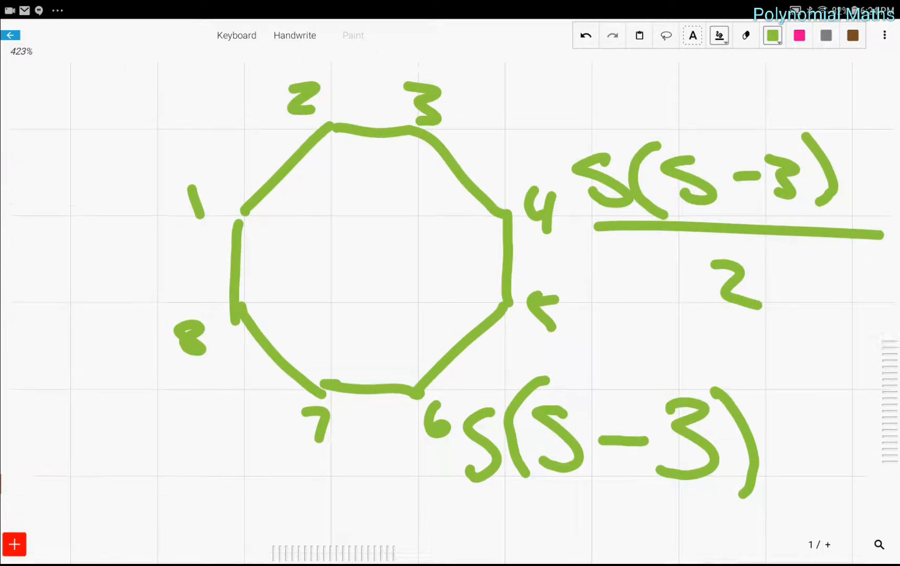
drag(246, 212, 418, 132)
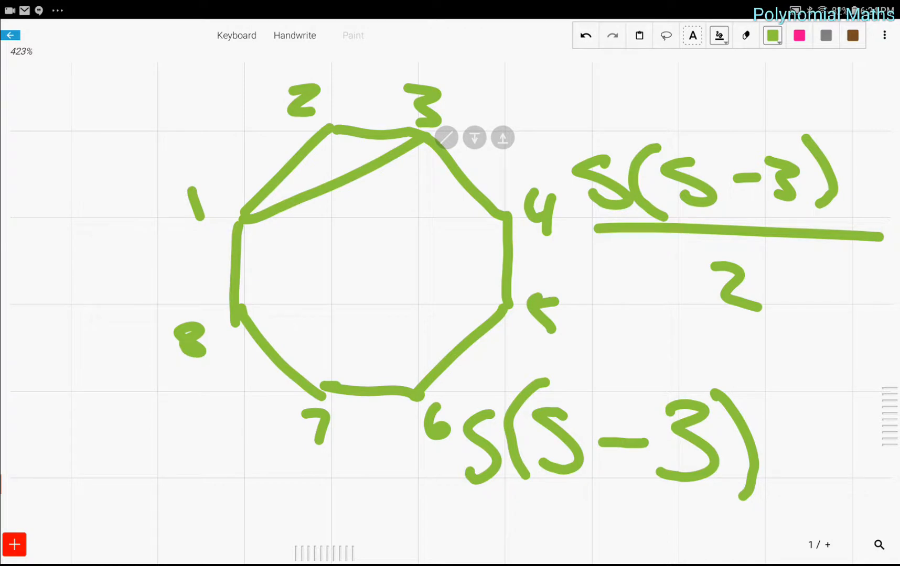
scroll(down, 3)
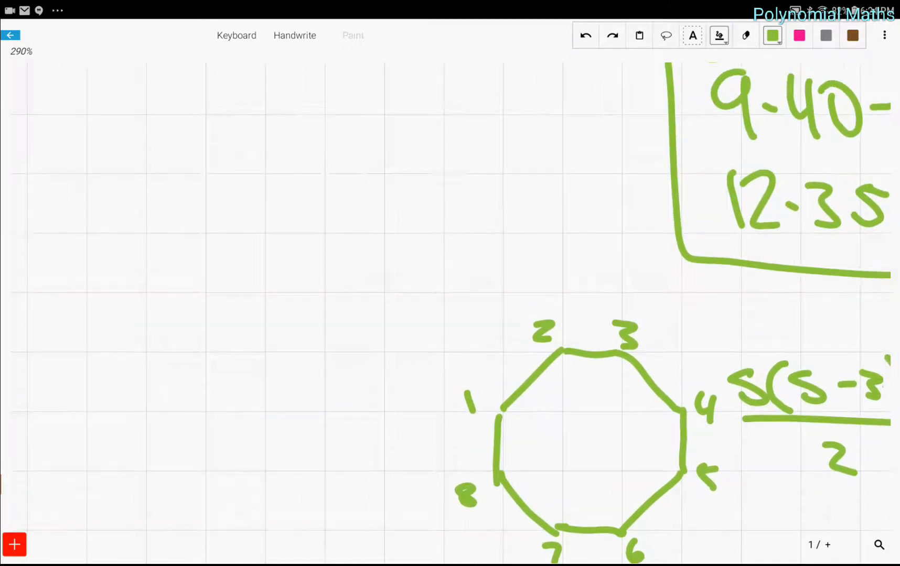
- Handwrite 2¹–2¹² ⇒ 4096 and 2⁶ = 64 in green on a blank area
scroll(down, 3)
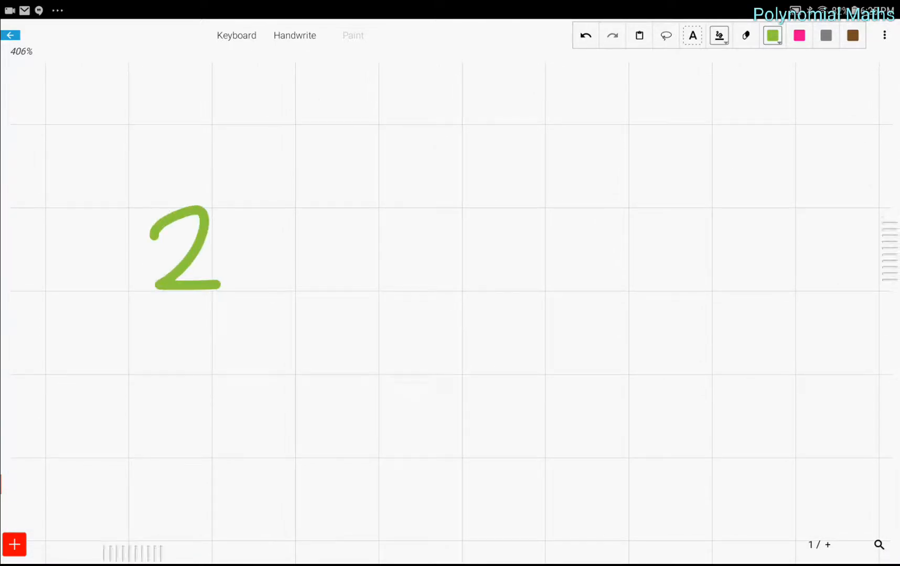
drag(217, 167, 217, 204)
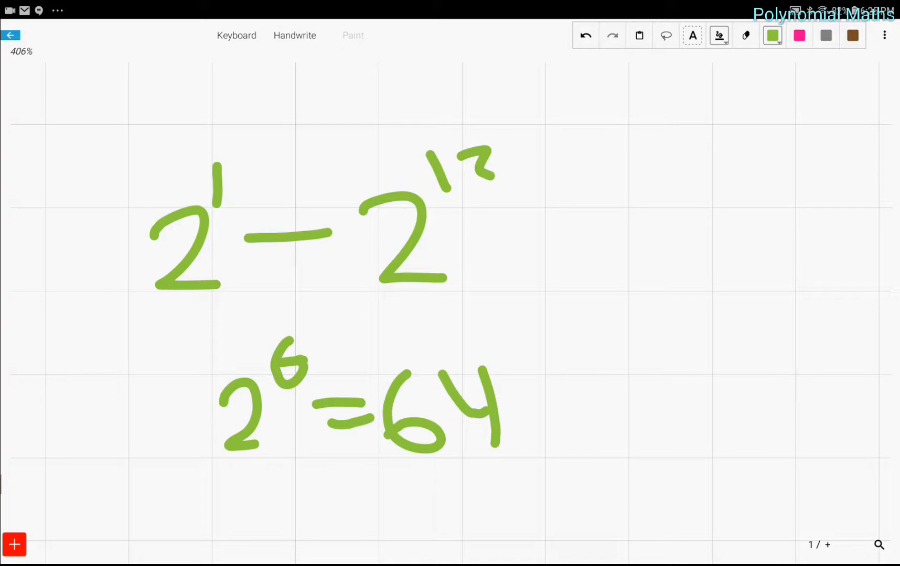
drag(505, 235, 565, 250)
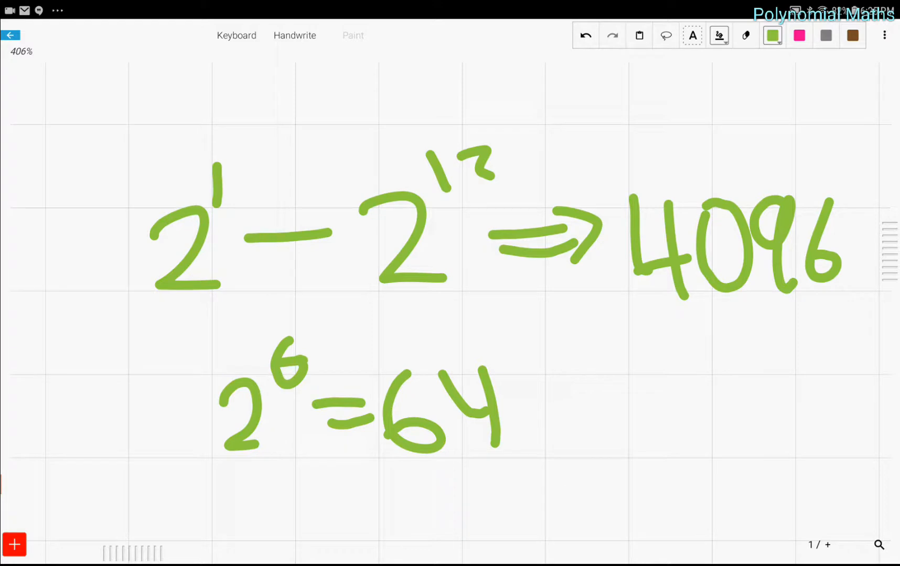
scroll(down, 3)
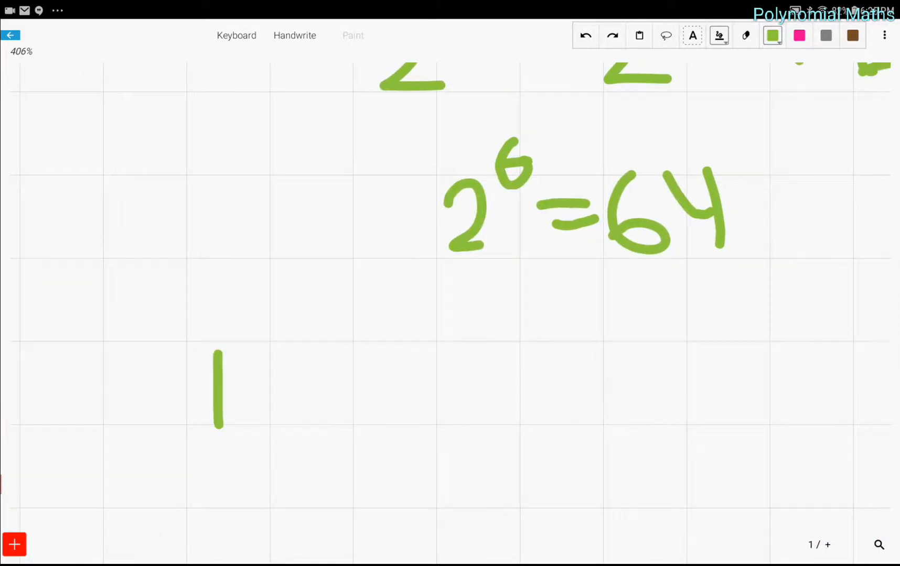
- Handwrite the ranges 1²–30² and 1³–10³, then start 11³ below them
drag(270, 390, 562, 390)
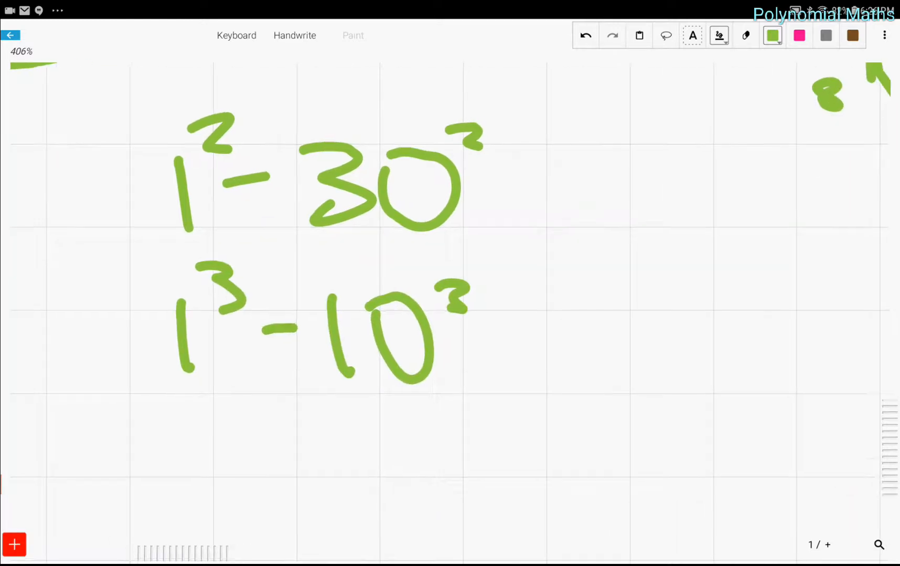
drag(229, 413, 397, 448)
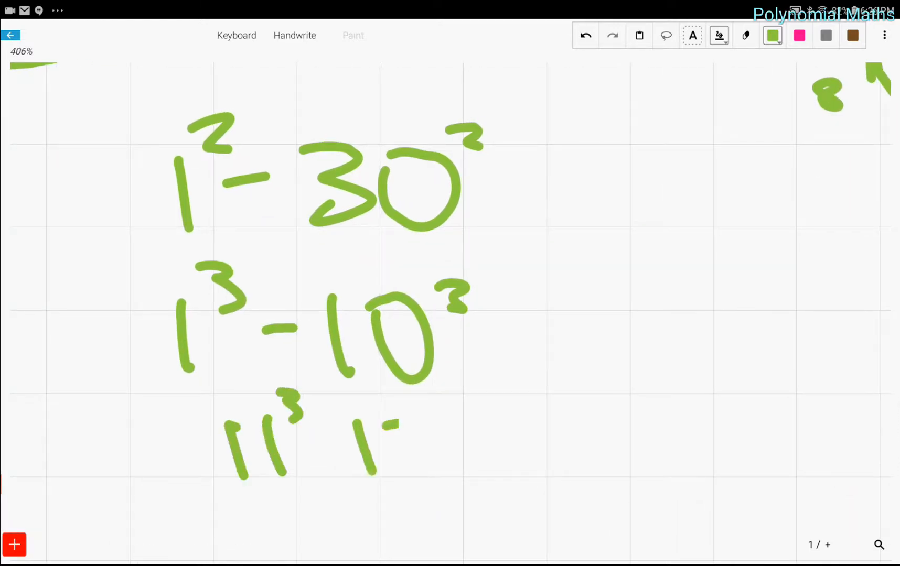